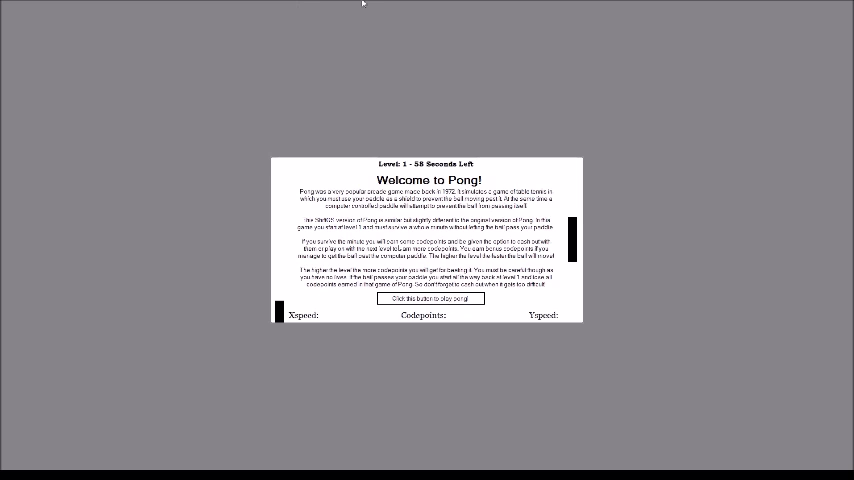
pyautogui.moveTo(6, 16)
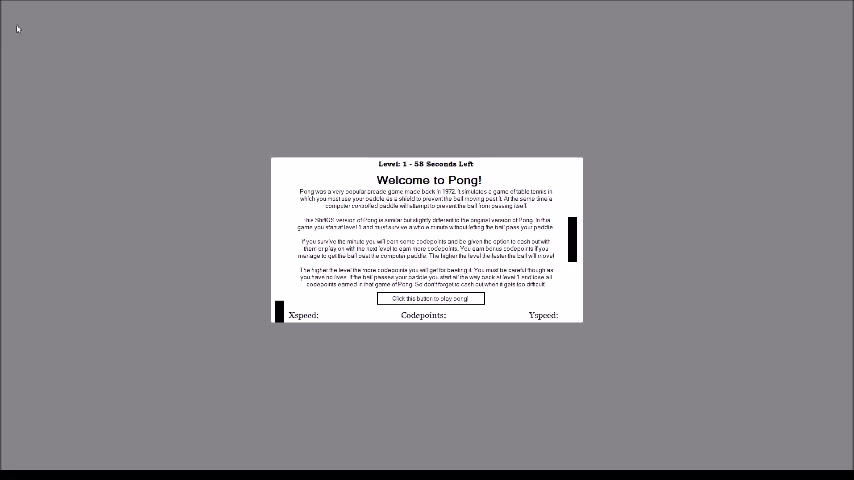
# Dismiss the Pong welcome screen to return to the ShiftOS terminal.
pyautogui.click(430, 298)
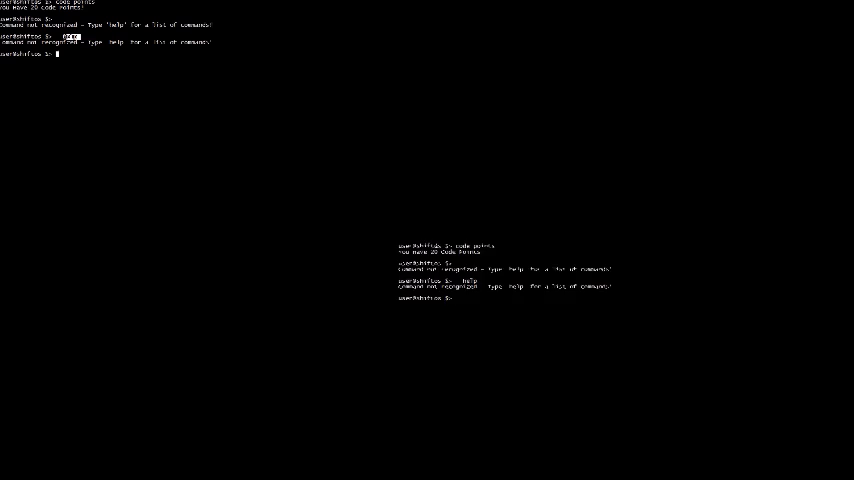
# Enter 'help' to show the full help guide, then begin typing 'programs'.
pyautogui.write('help')
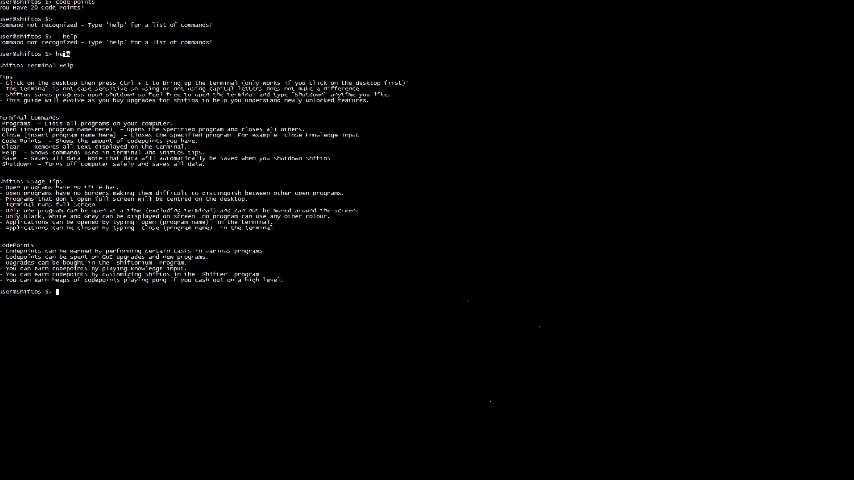
pyautogui.write('program')
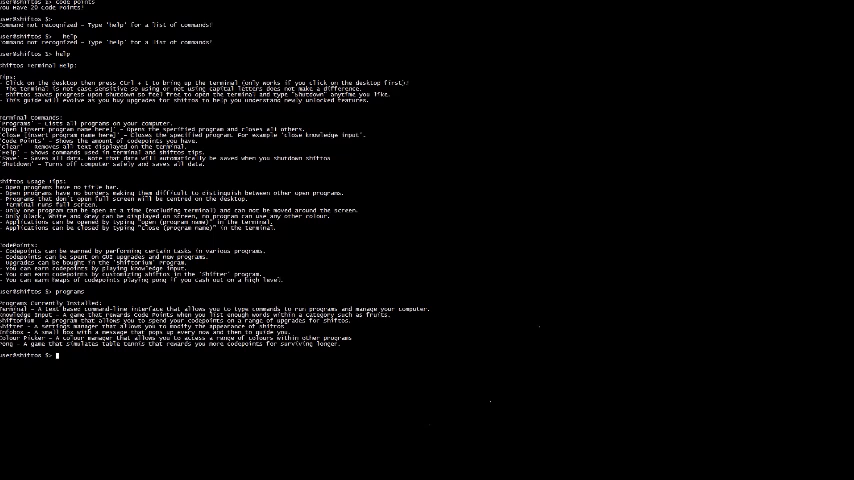
# Start typing 'shutdown' below the installed programs list.
pyautogui.write('sh')
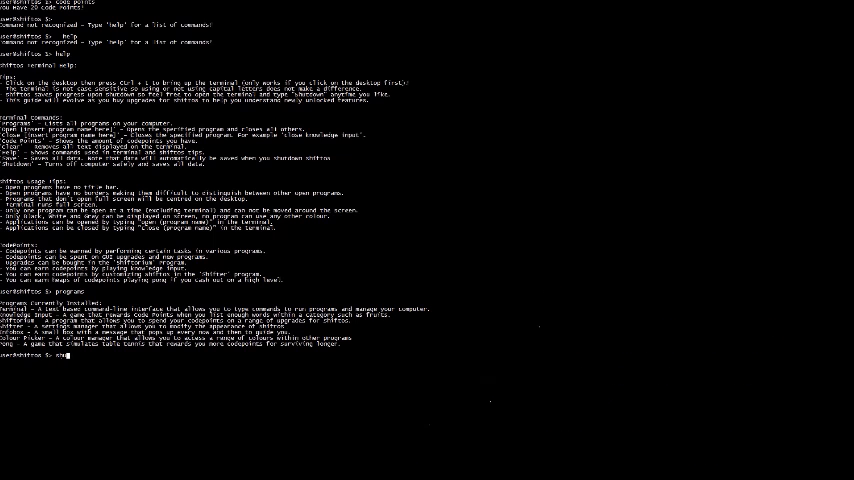